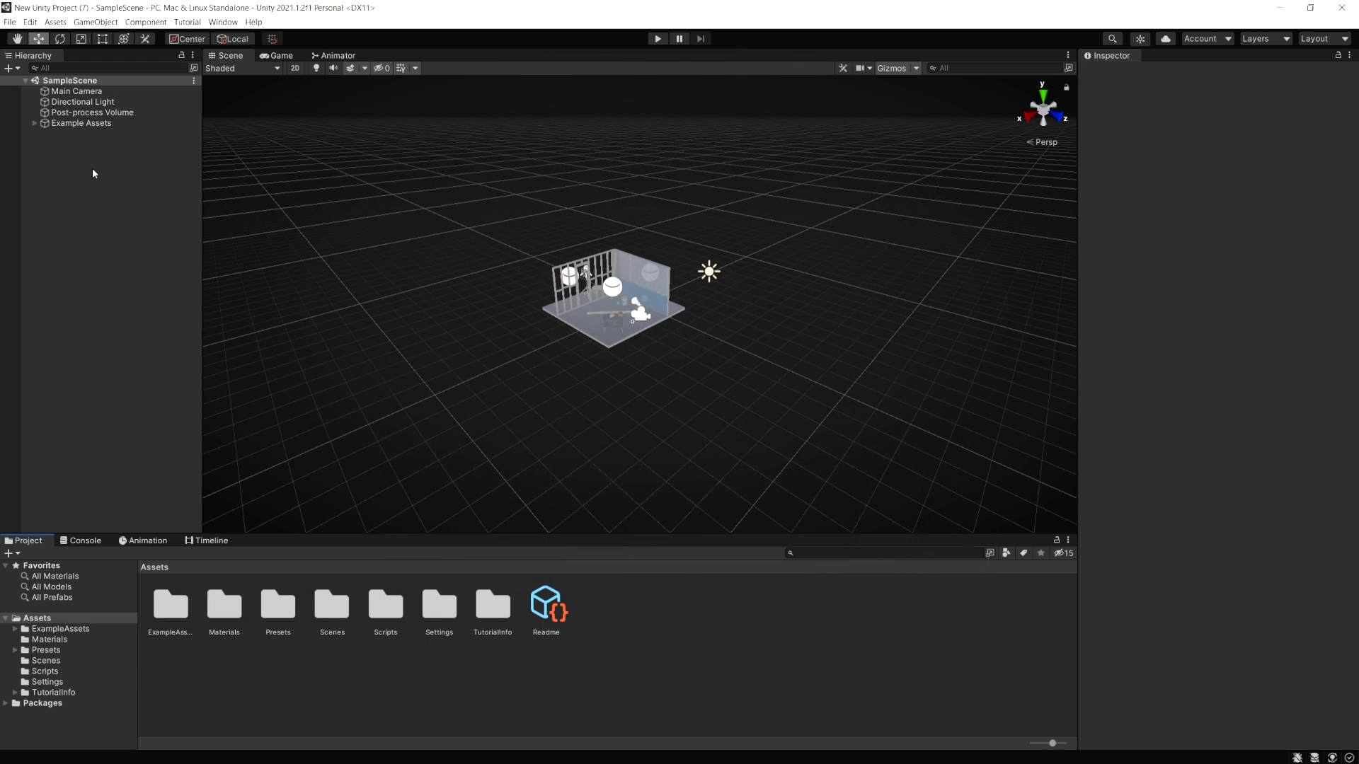
- Look through the Edit menu for the render pipeline upgrade options
click(29, 21)
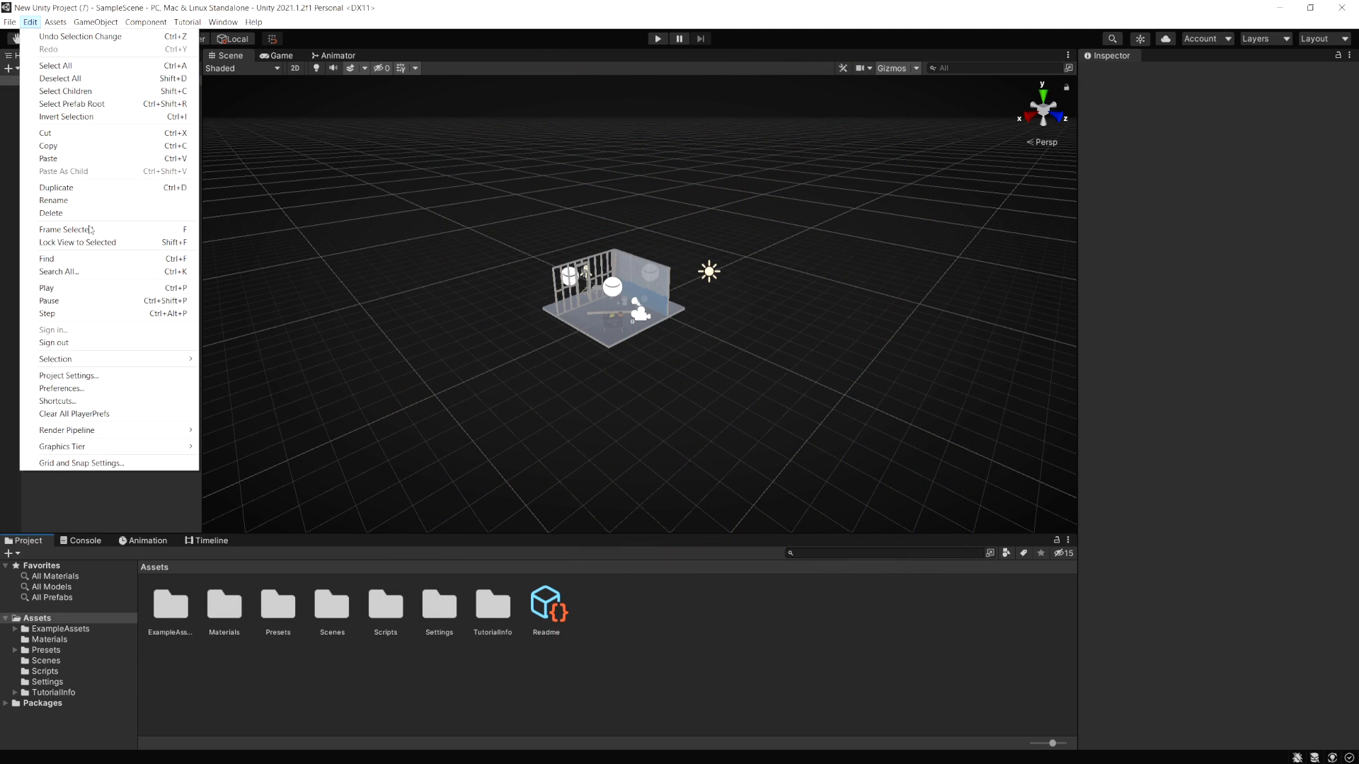
mouse_move(67, 431)
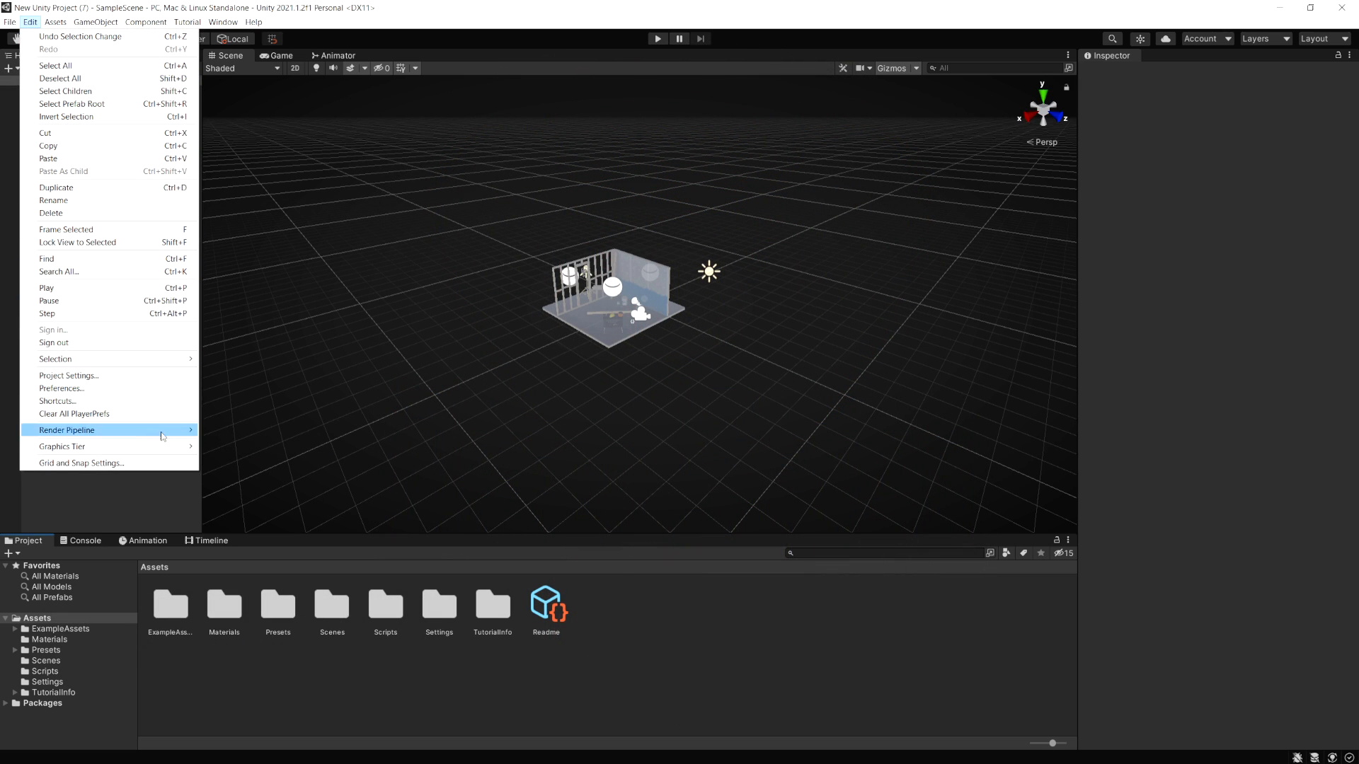
mouse_move(259, 446)
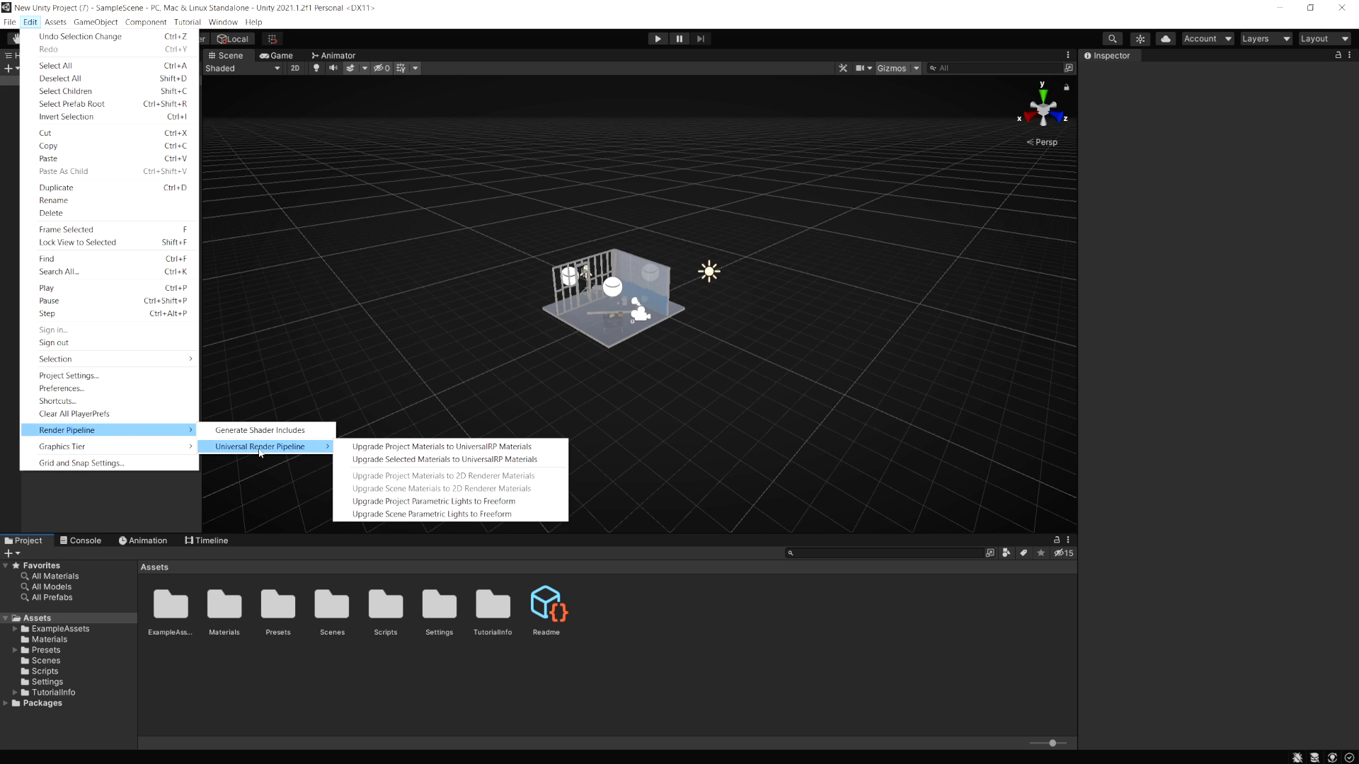
mouse_move(442, 446)
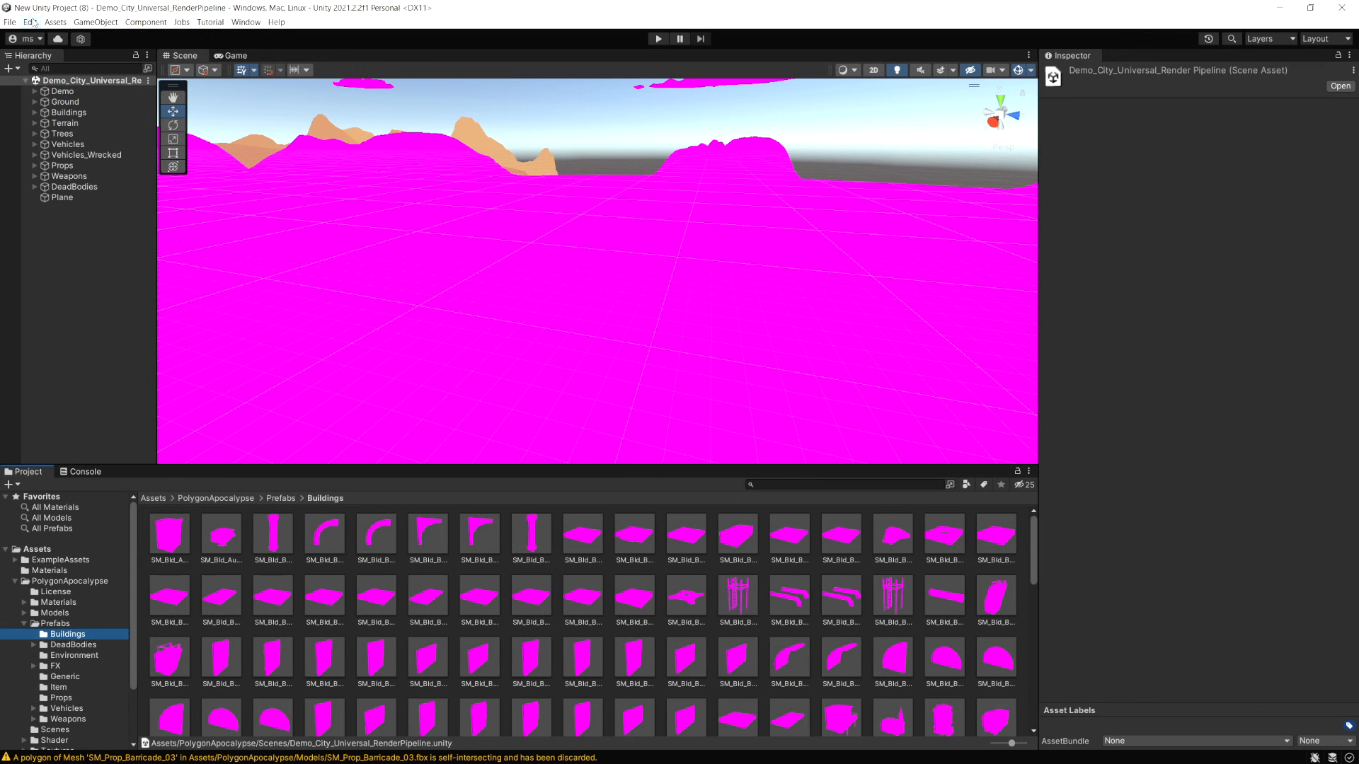
- Go to Window > Rendering to find the Render Pipeline Converter
click(30, 21)
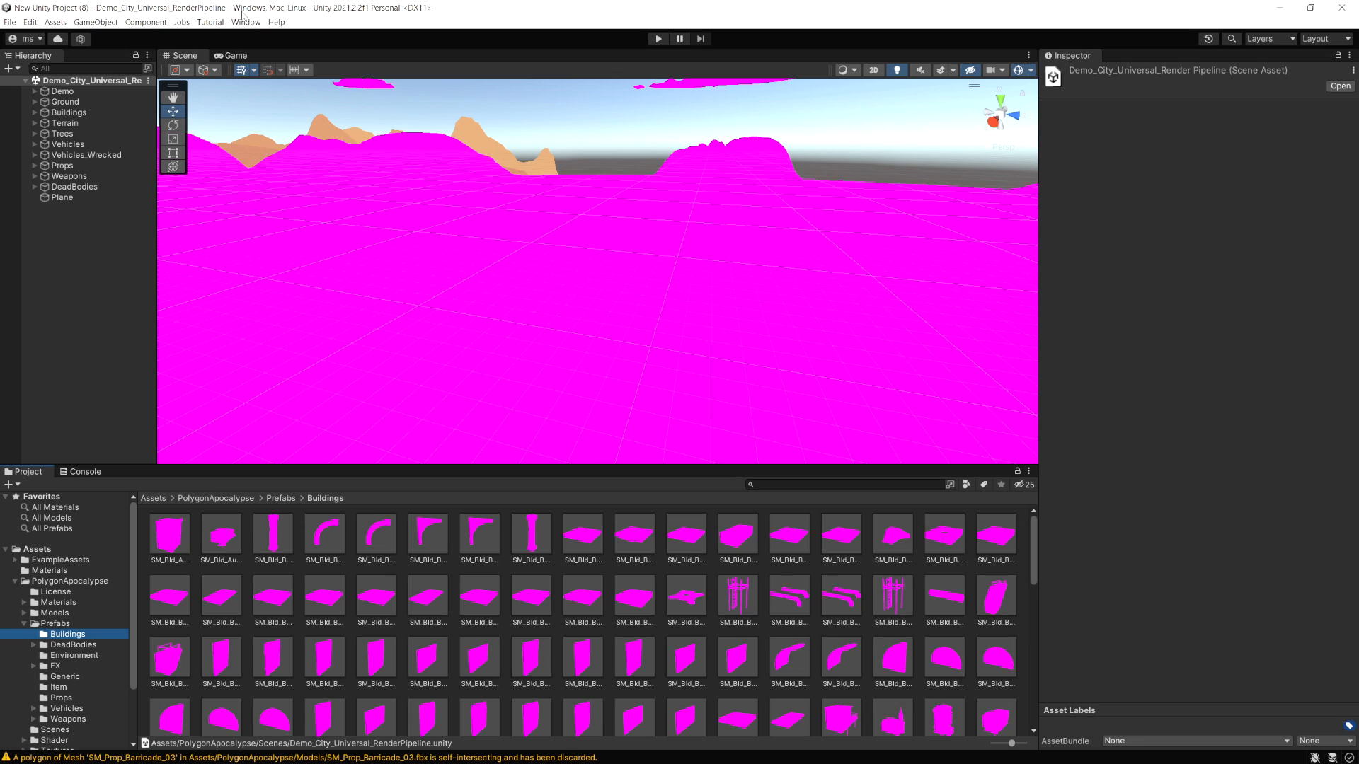
click(244, 21)
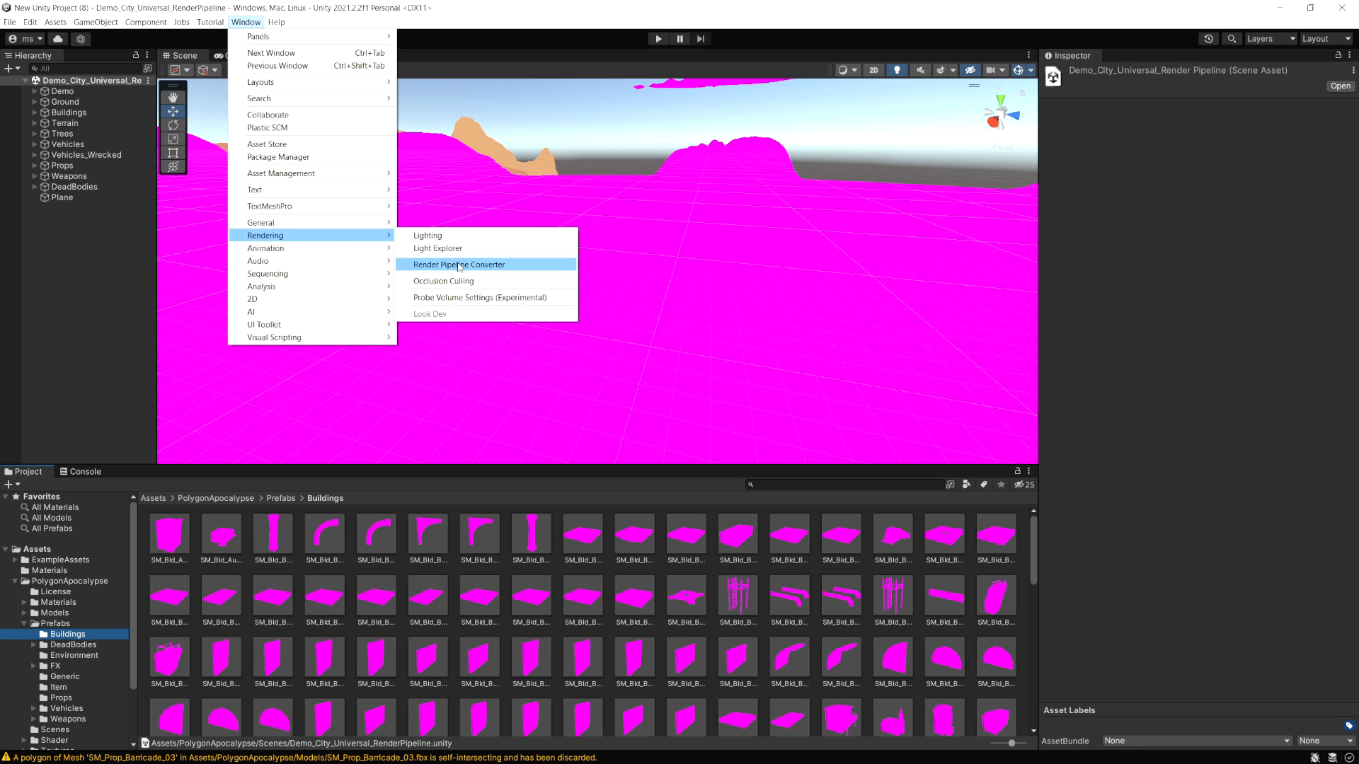
mouse_move(451, 268)
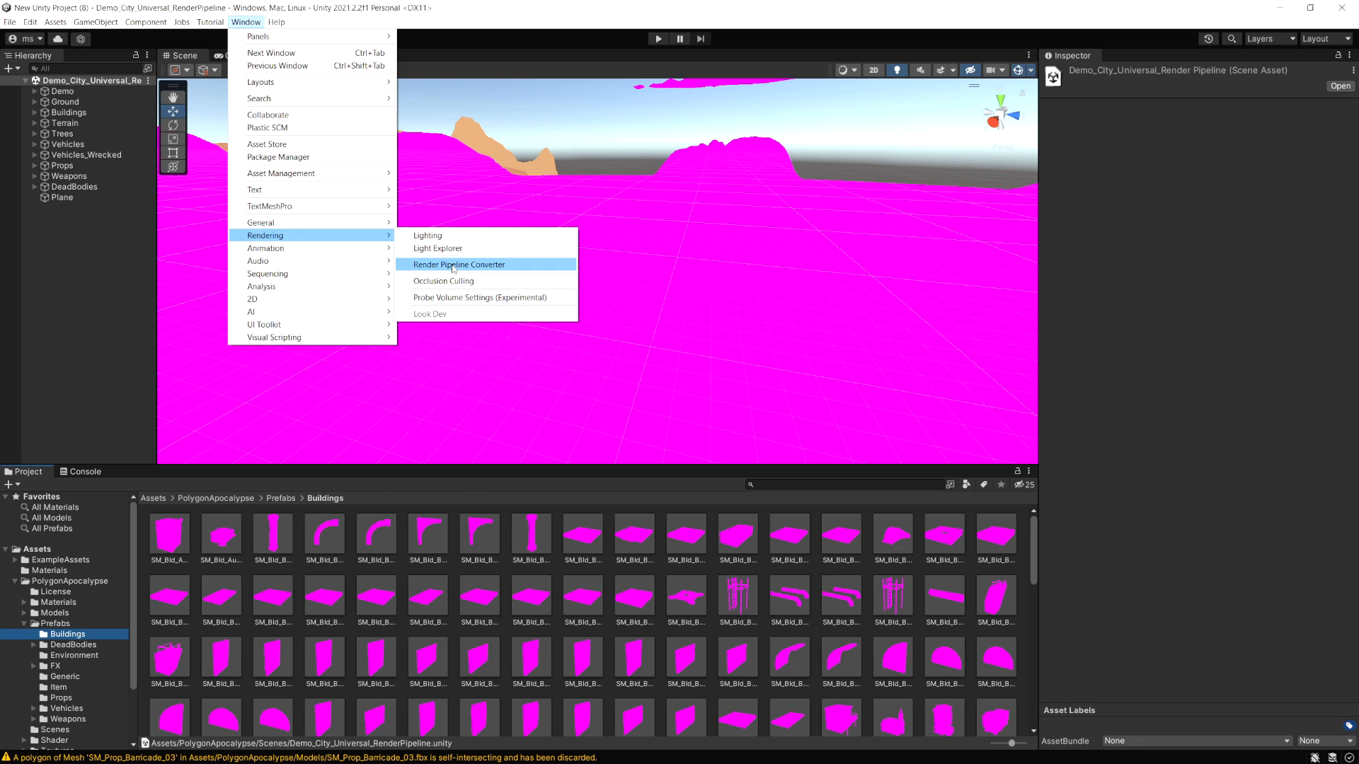
- Launch the Render Pipeline Converter and choose the Built-in to URP conversion
click(458, 265)
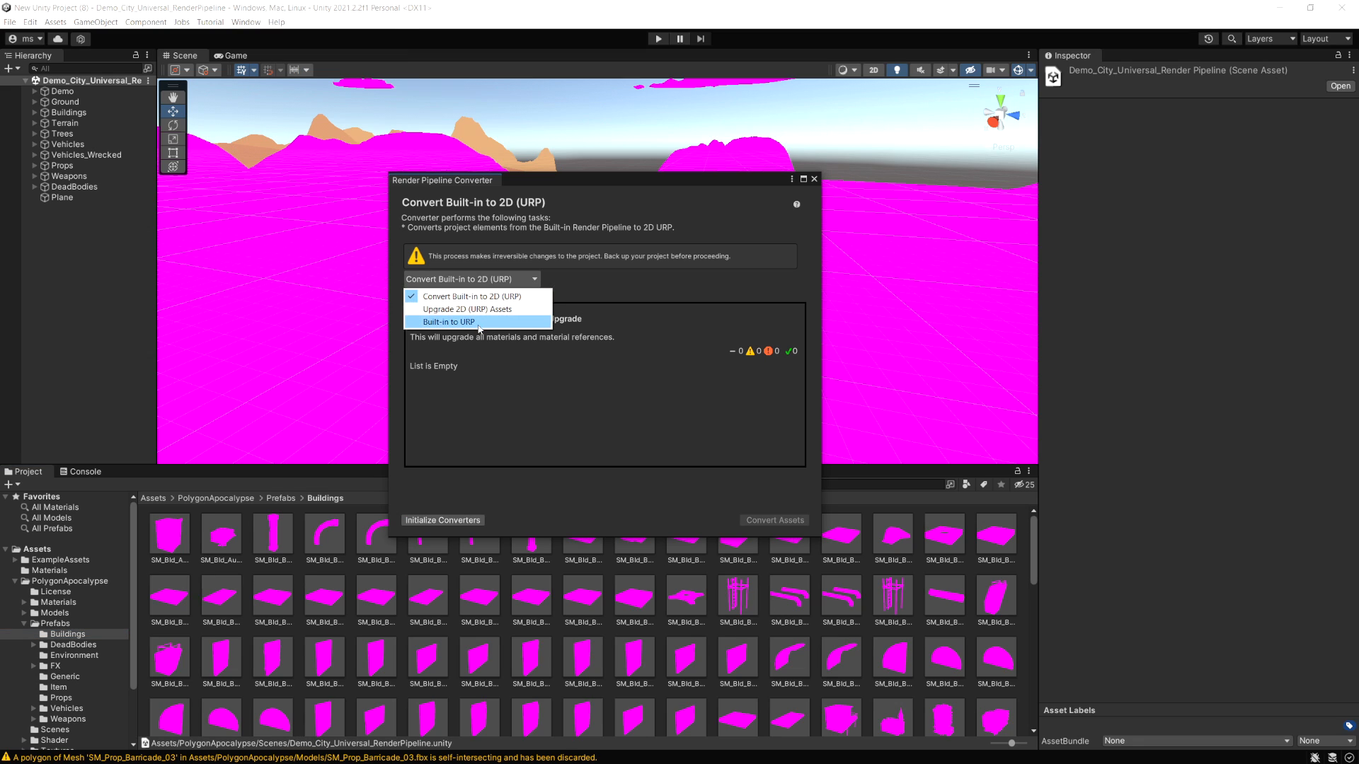
mouse_move(476, 321)
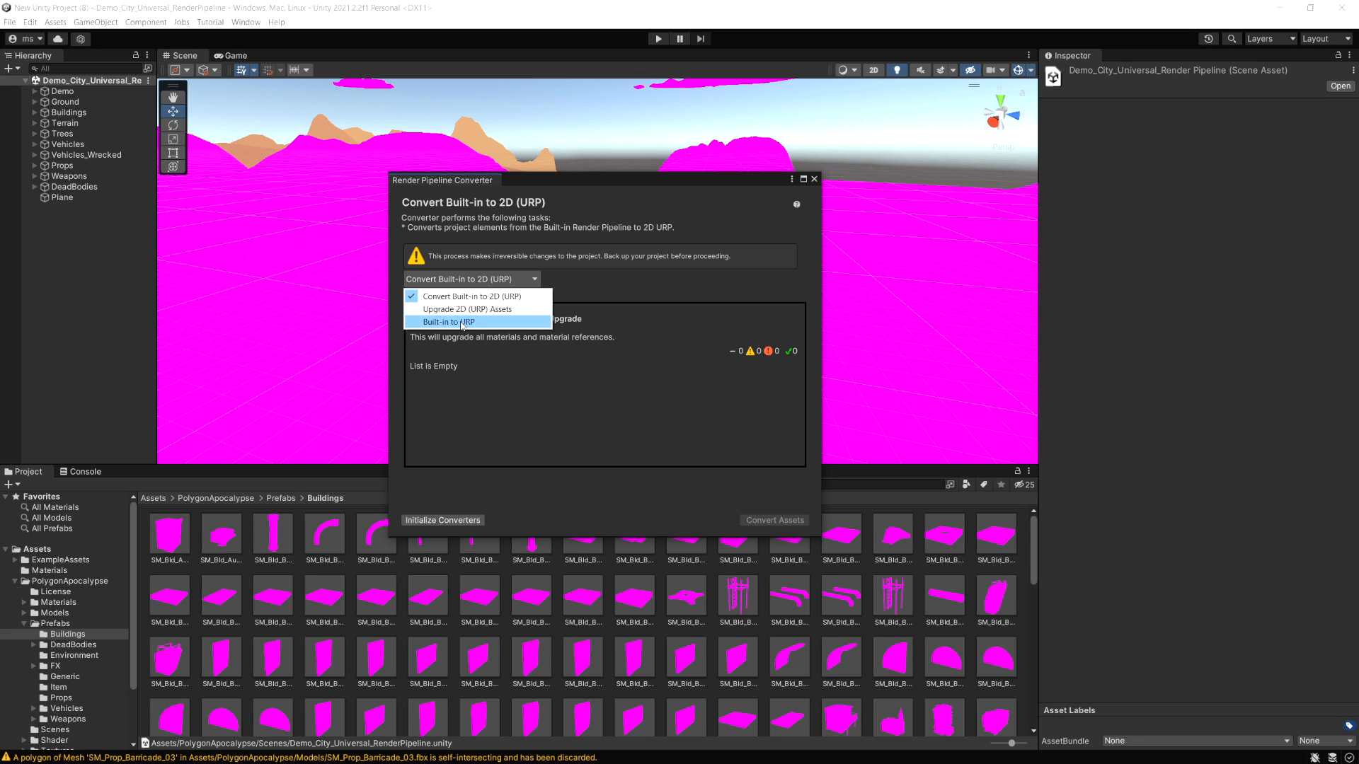
click(446, 321)
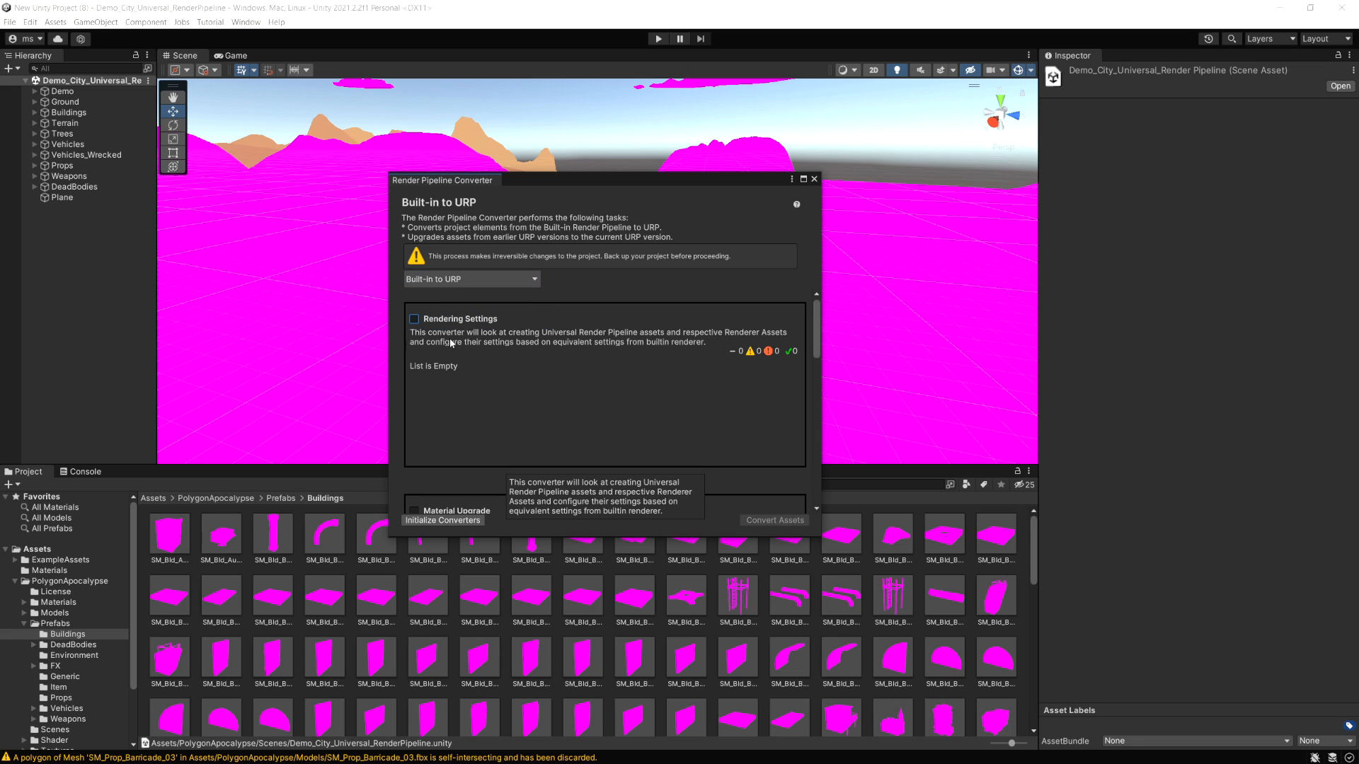
mouse_move(451, 374)
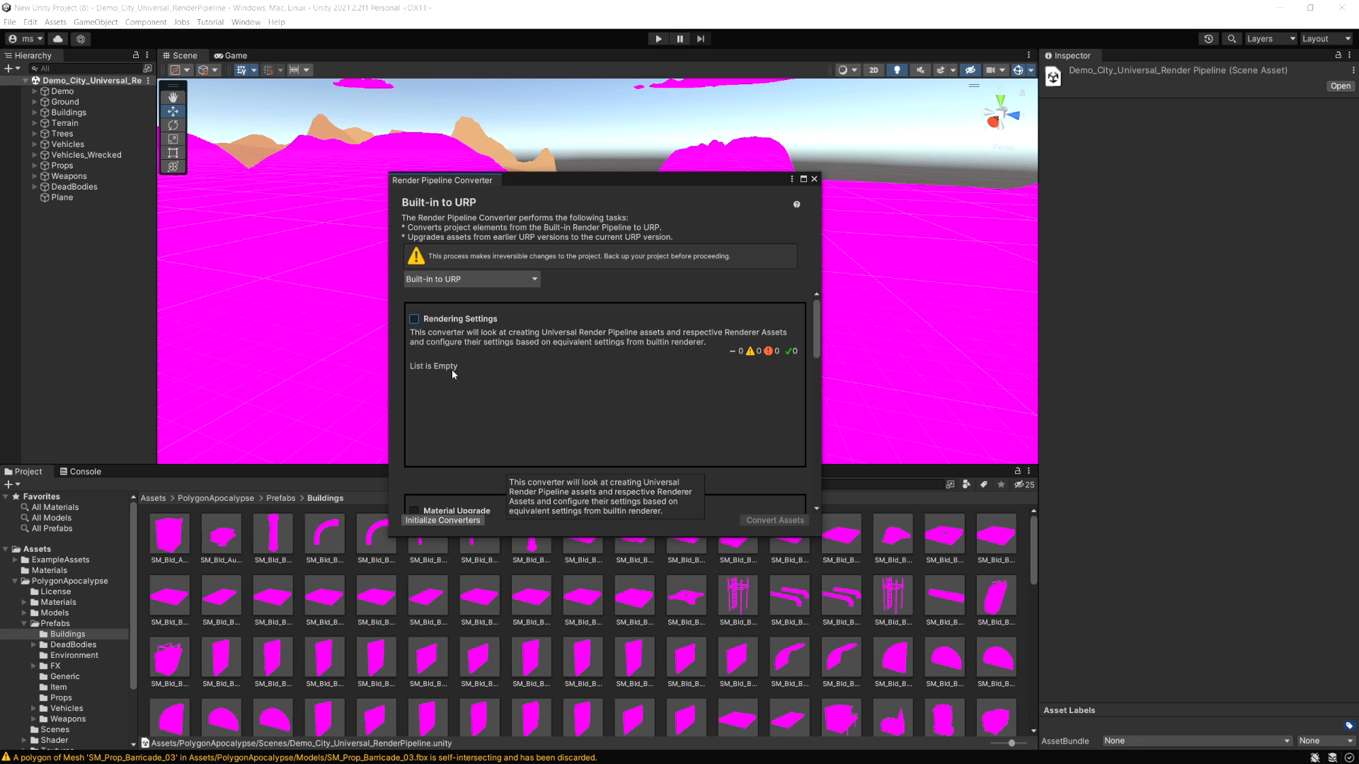
click(415, 318)
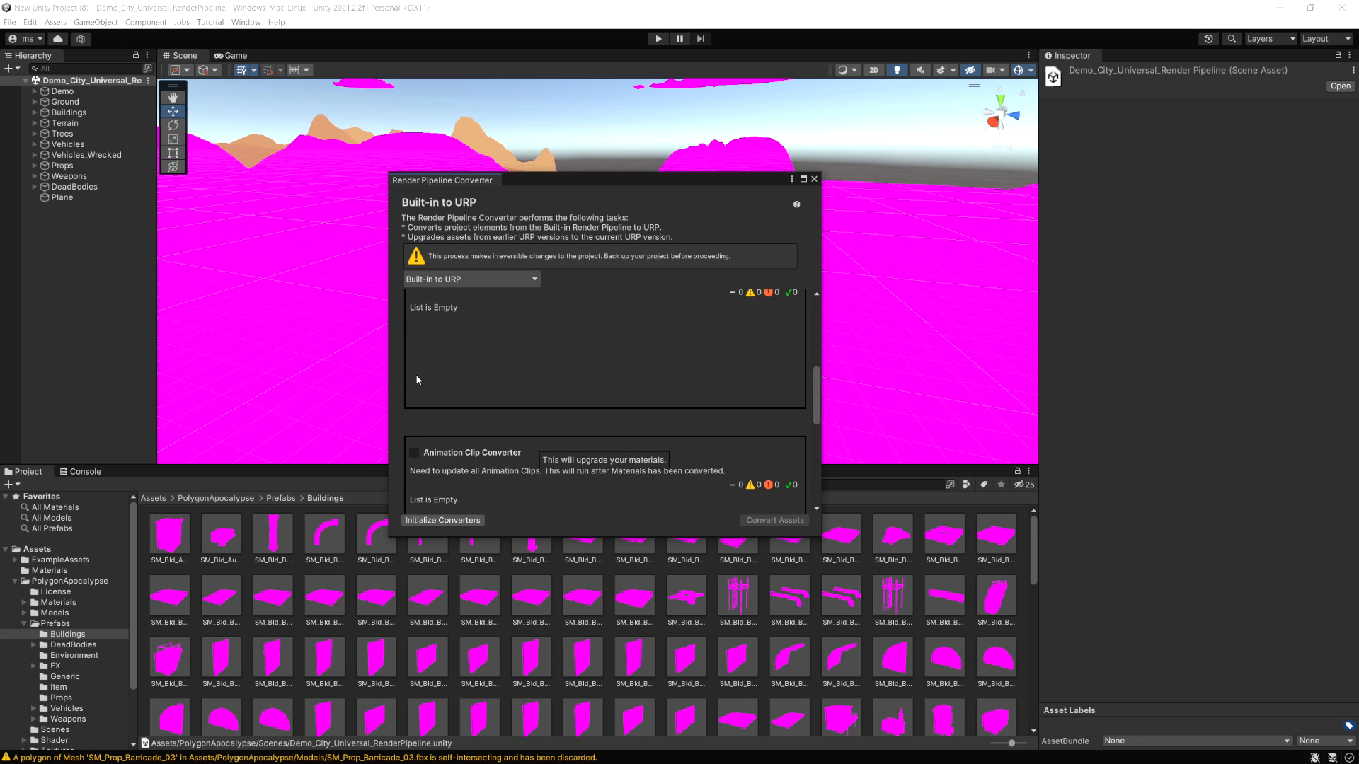
- Enable the Readonly Material Converter in the converter list
scroll(down, 3)
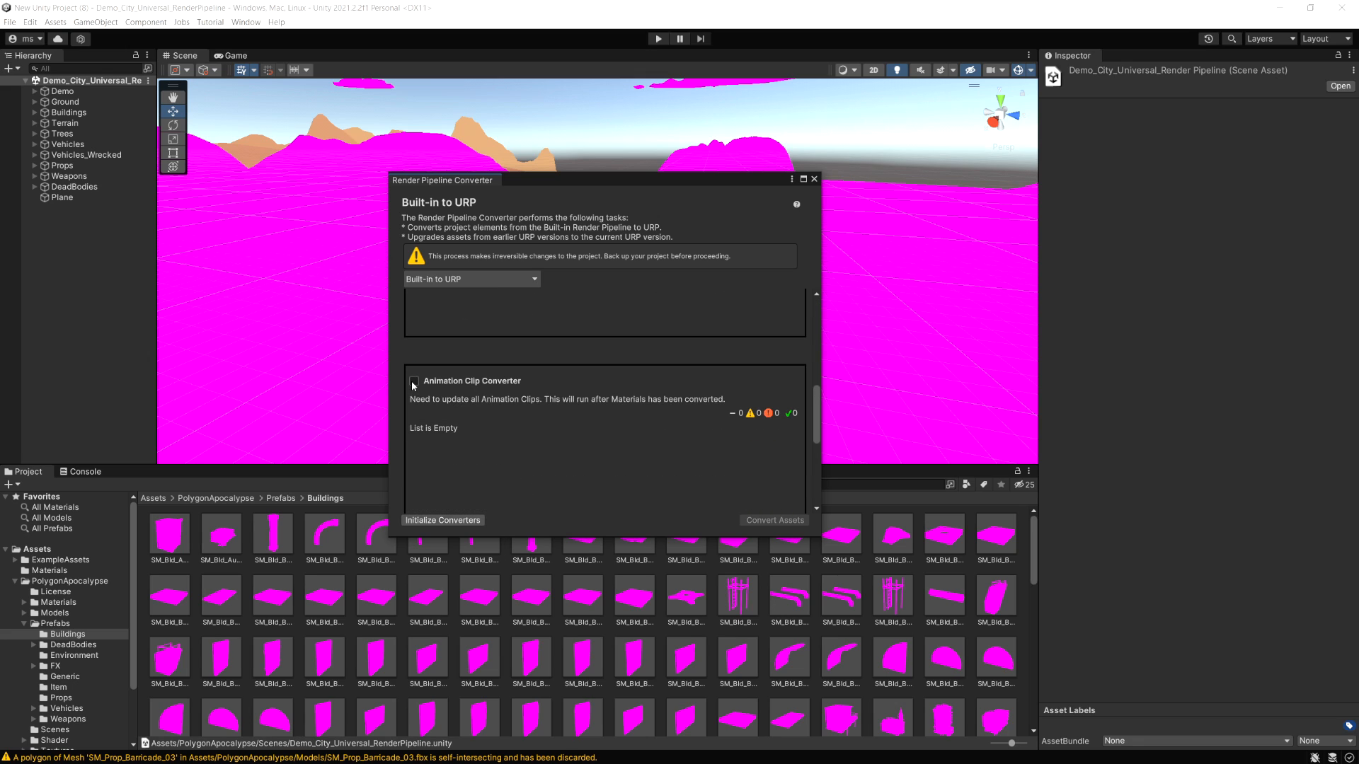
scroll(down, 3)
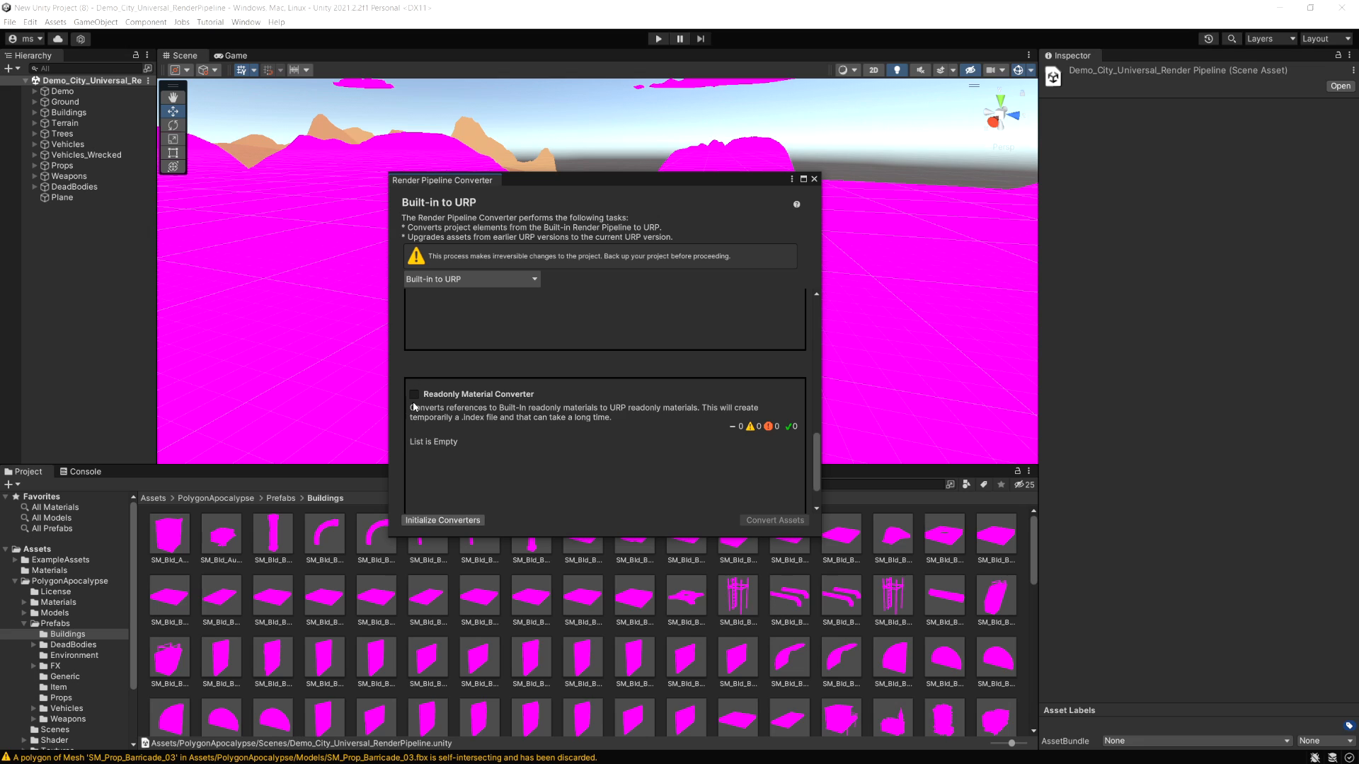
click(414, 397)
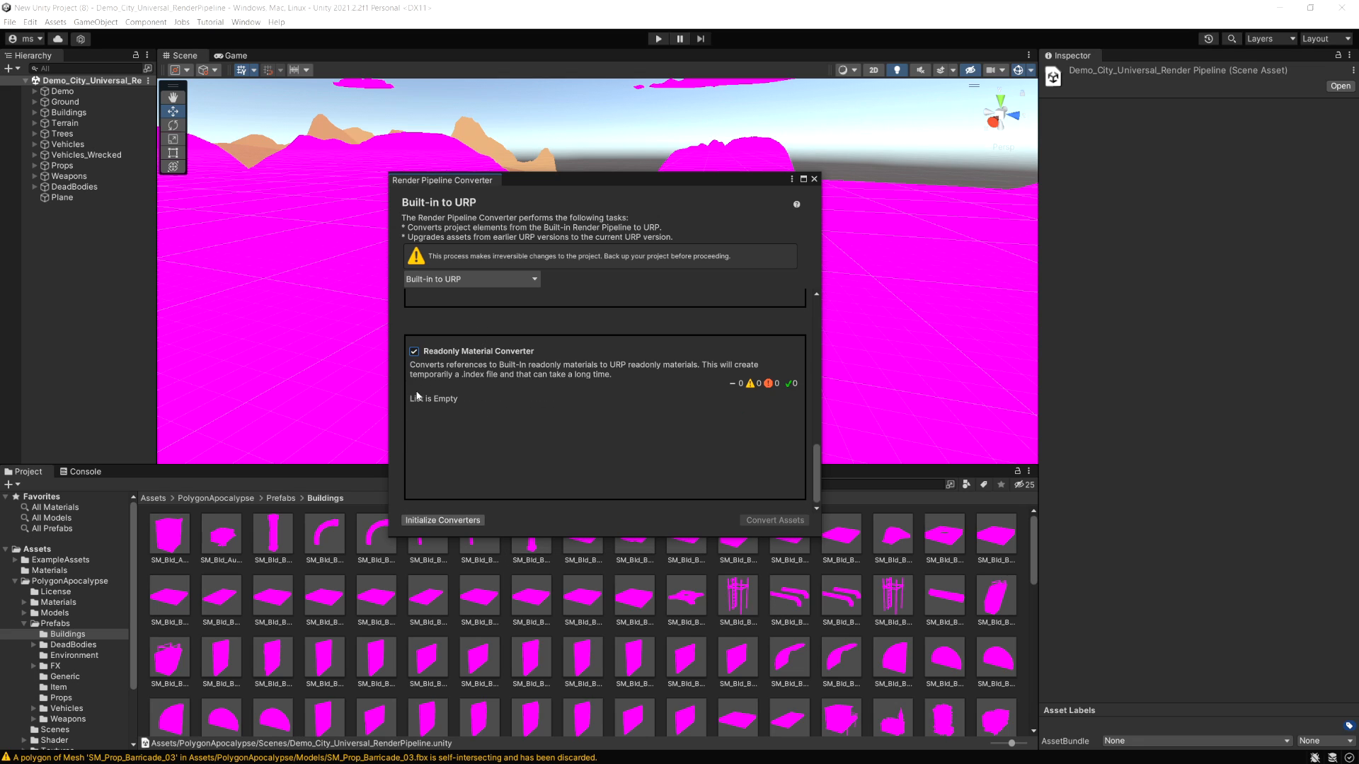
mouse_move(441, 519)
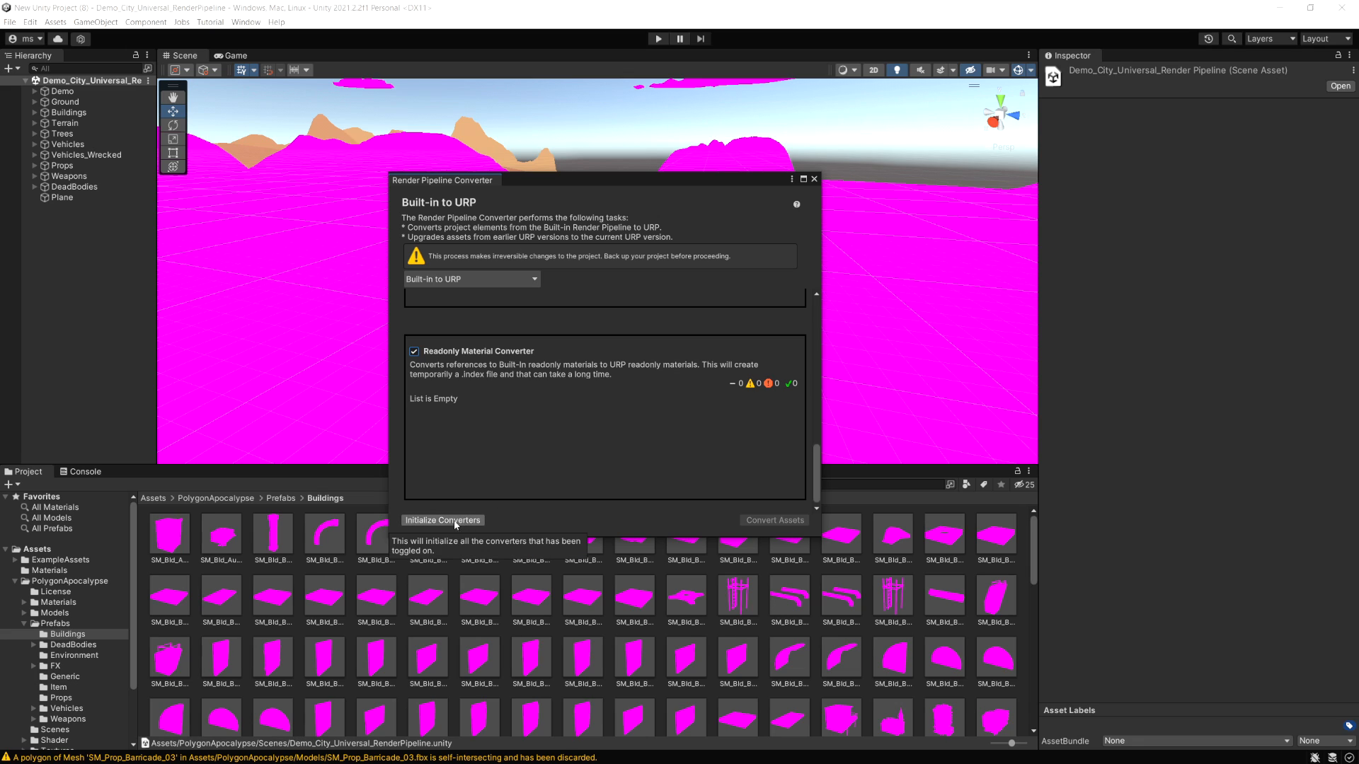
- Initialize the converters to list the 87 materials needing URP upgrade
click(442, 519)
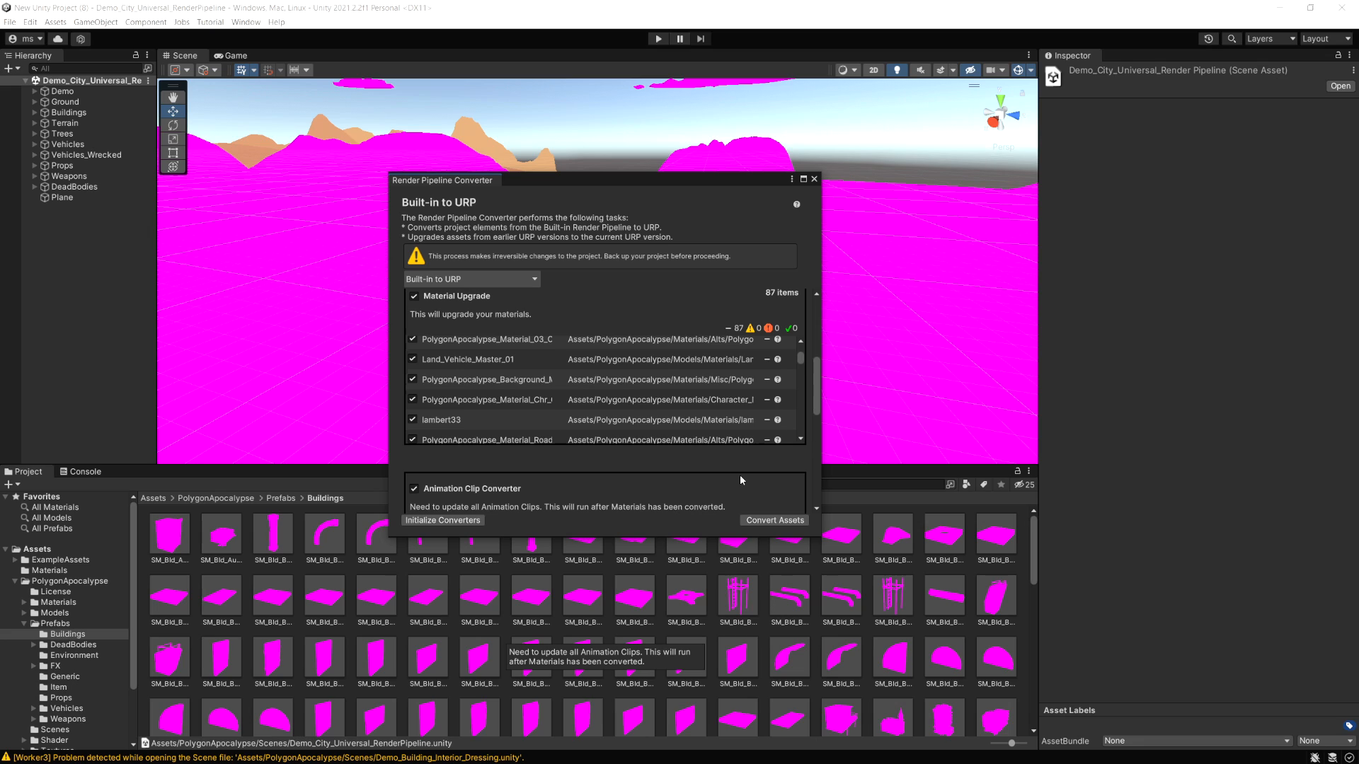
mouse_move(751, 327)
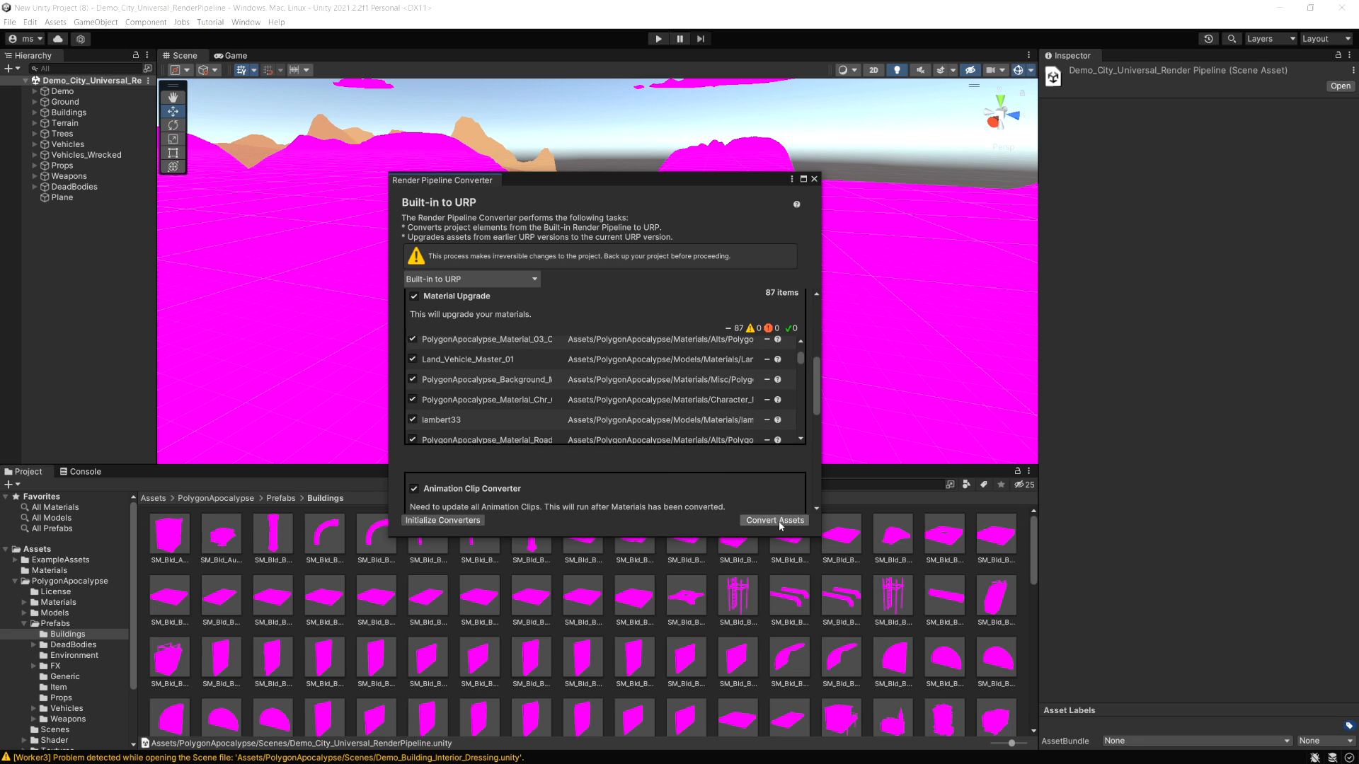
- Convert the listed materials to URP and reload the externally modified scene
click(773, 521)
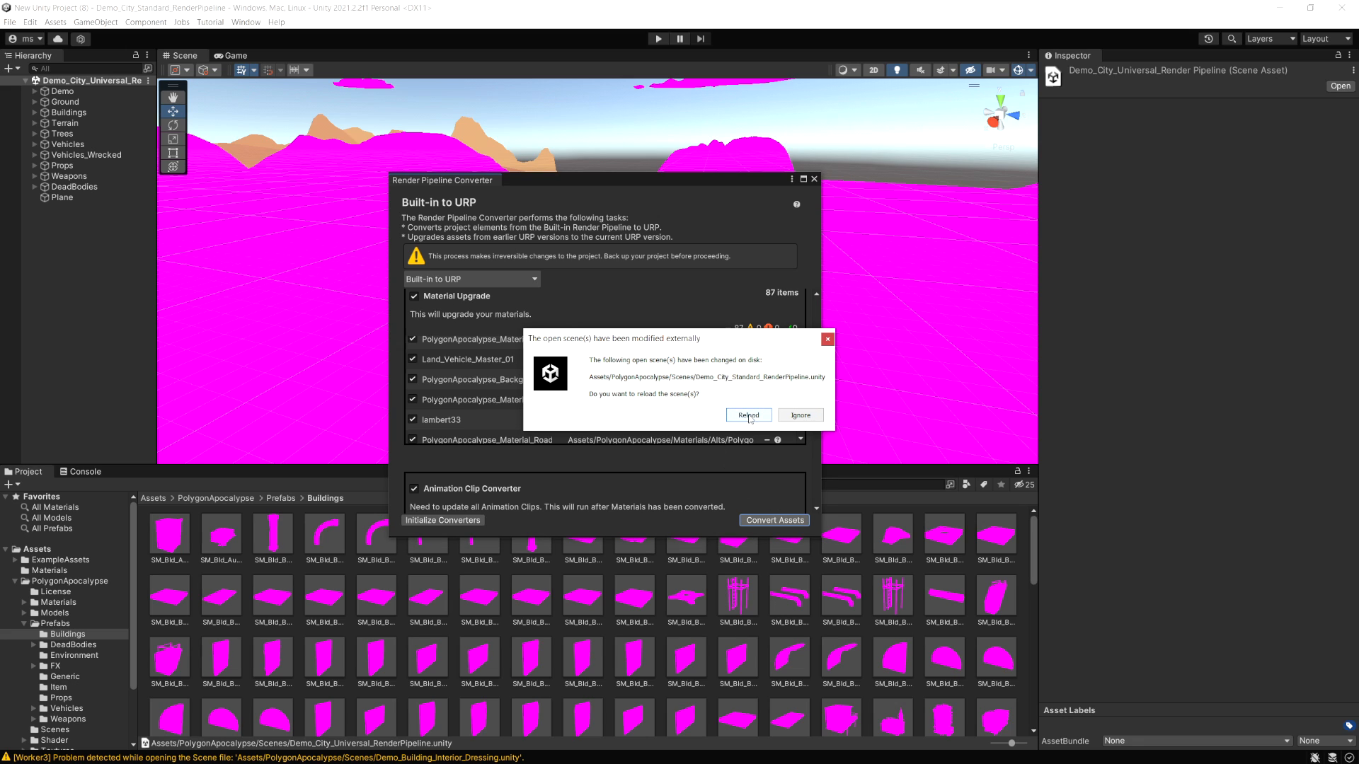
click(747, 415)
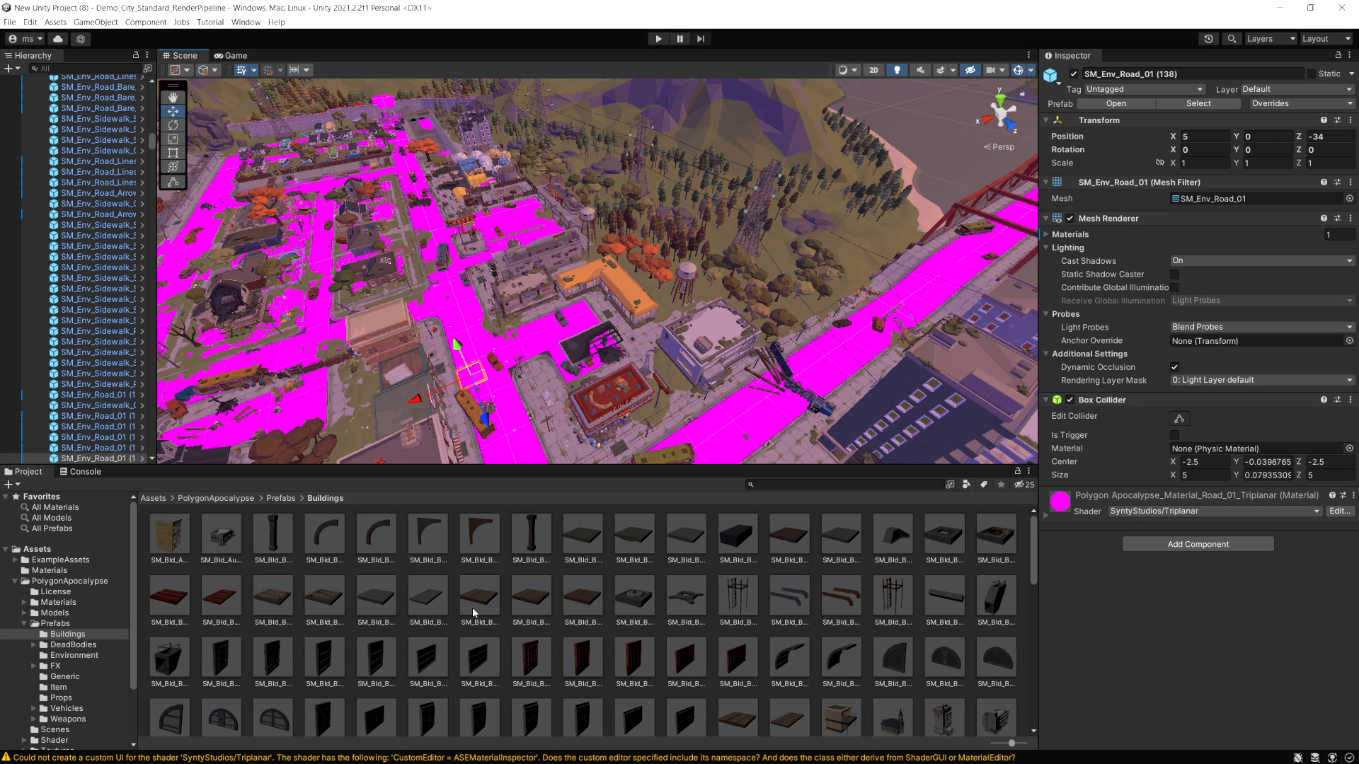
- Select a still-pink SM_Env_Road_01 piece to check its Road_01_Triplanar material
click(70, 582)
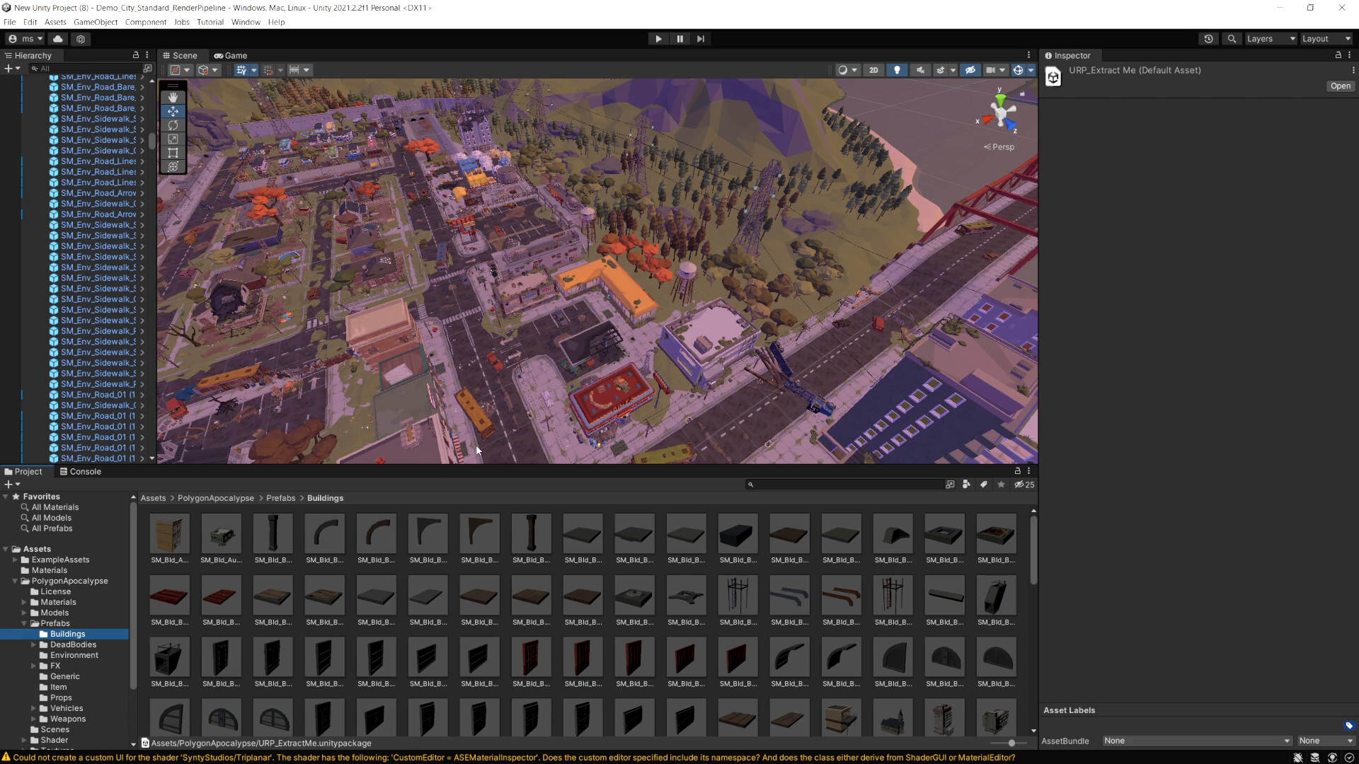
mouse_move(685, 347)
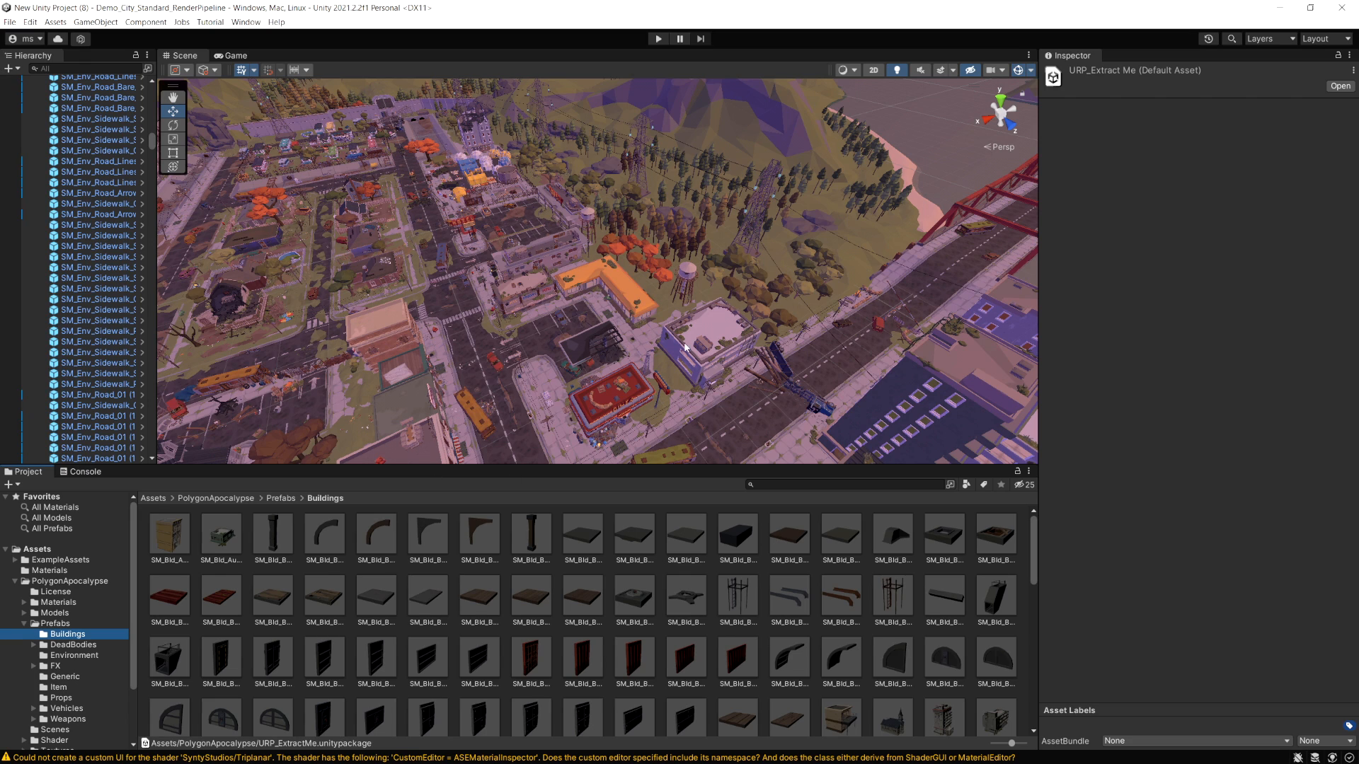
mouse_move(499, 420)
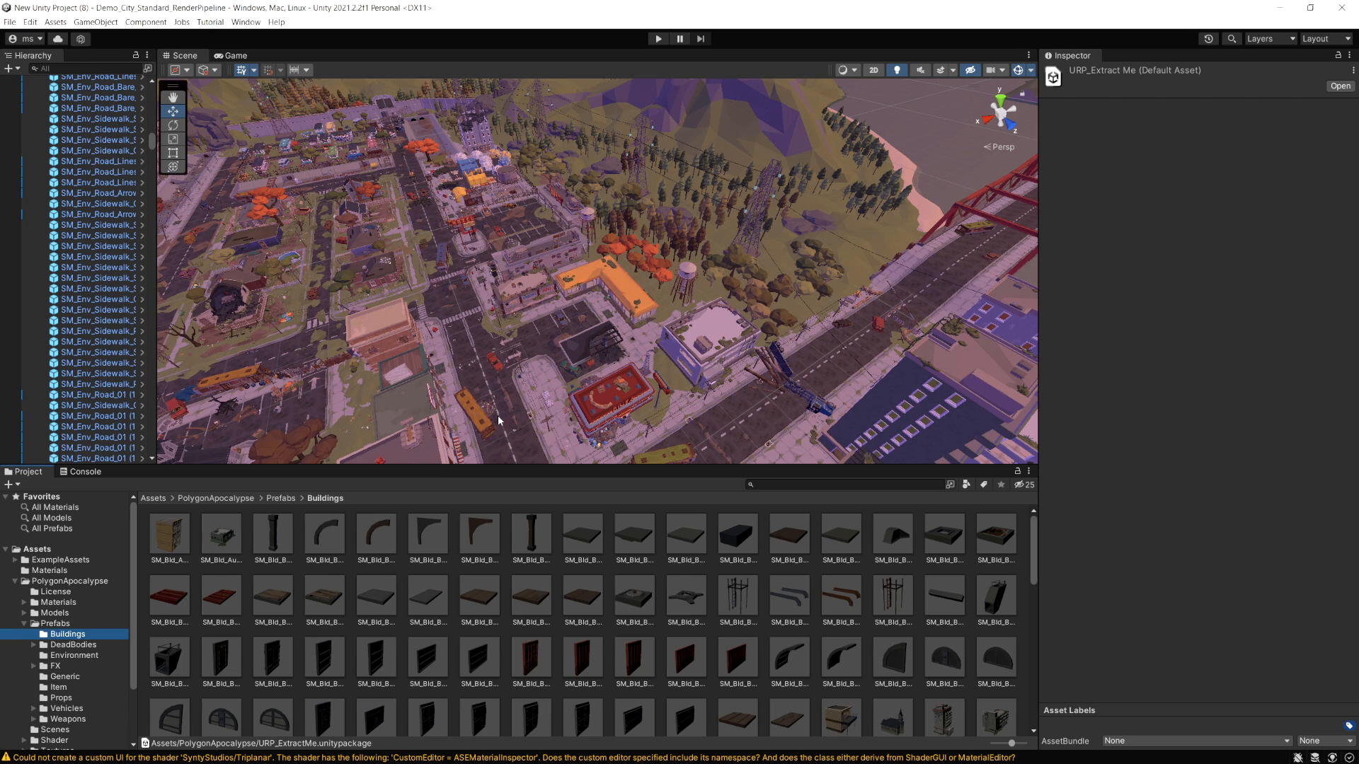
mouse_move(580, 650)
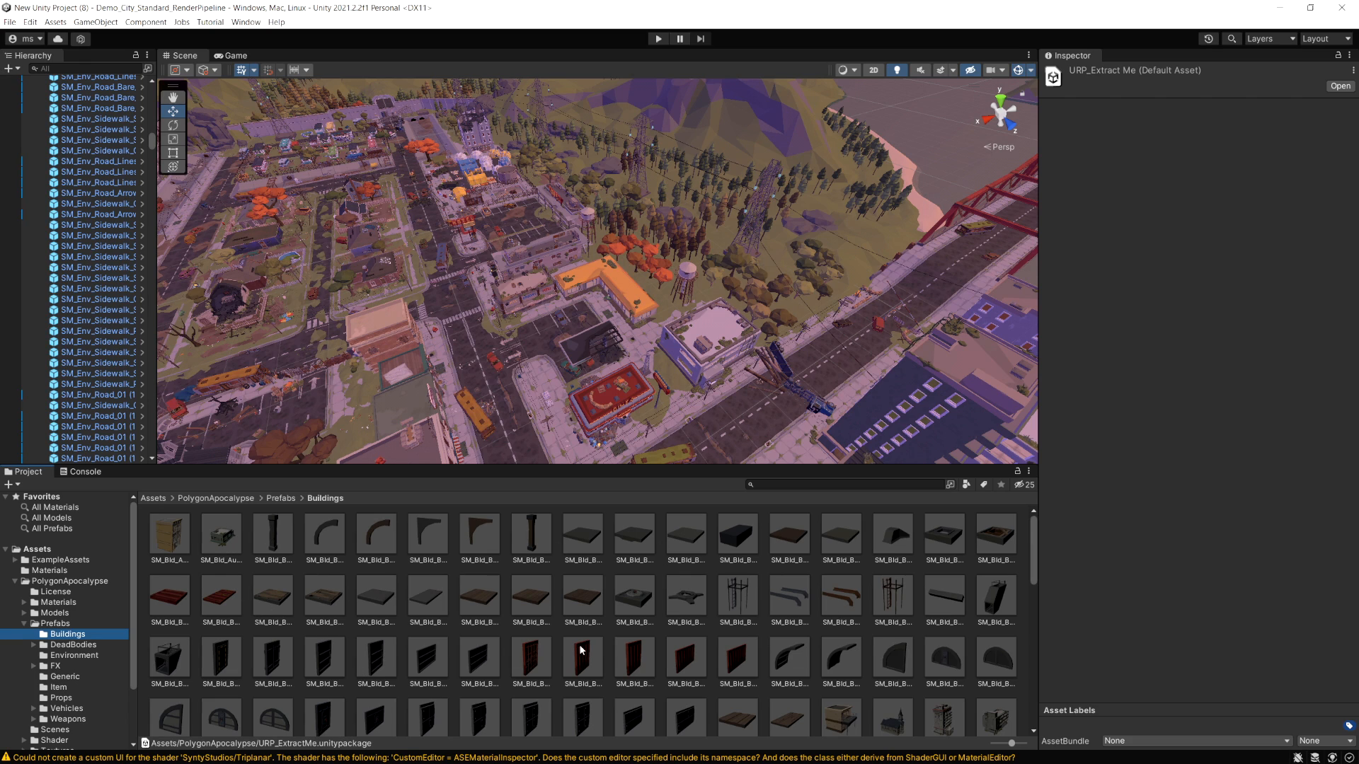
mouse_move(618, 612)
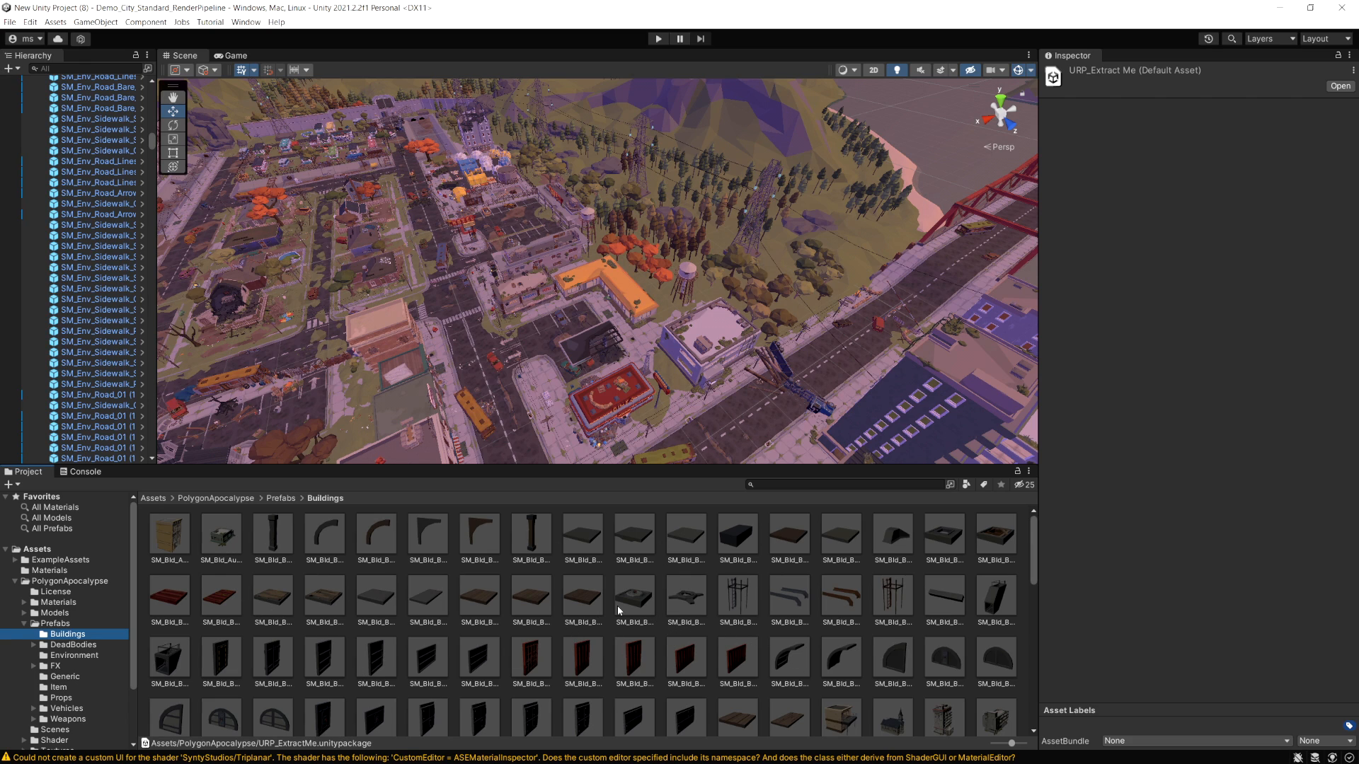